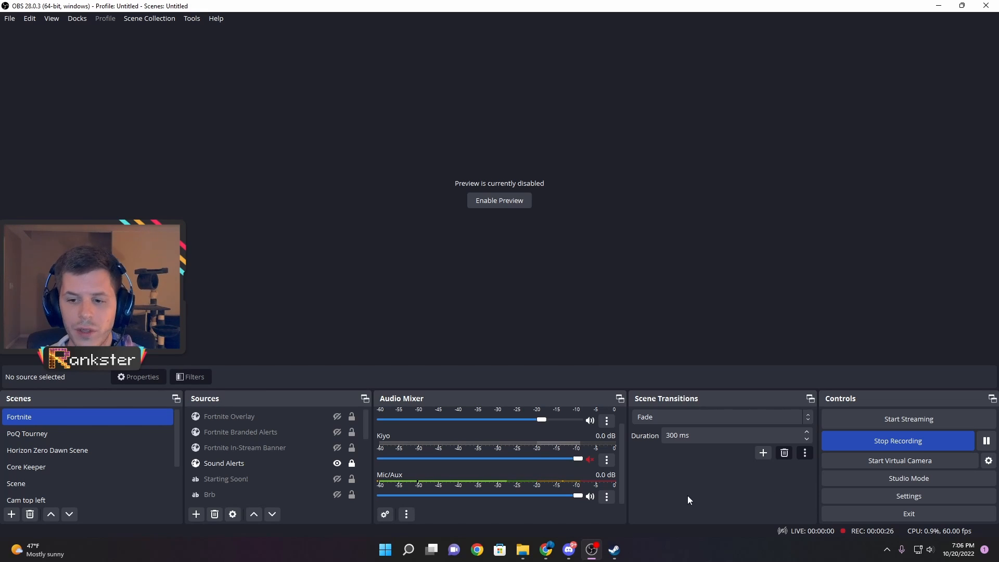
# Step: Open the Filters window for the Mic/Aux source from the Audio Mixer menu
pyautogui.click(606, 497)
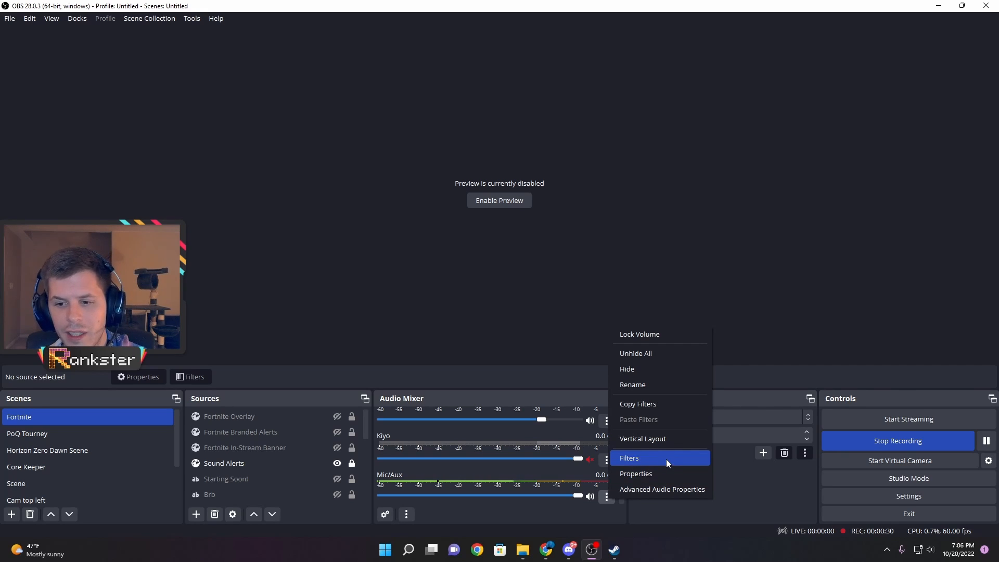
pyautogui.click(629, 458)
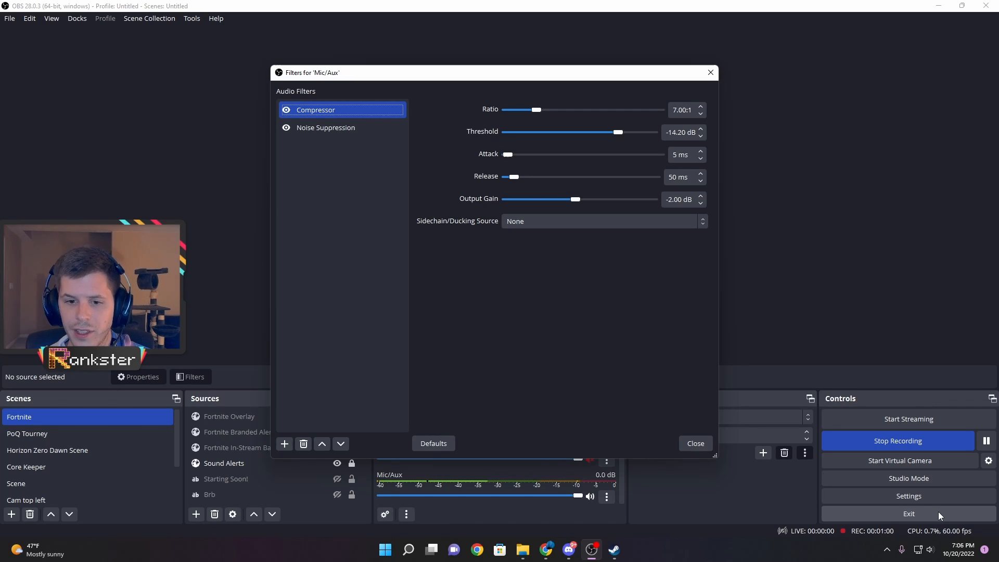
pyautogui.moveTo(589, 367)
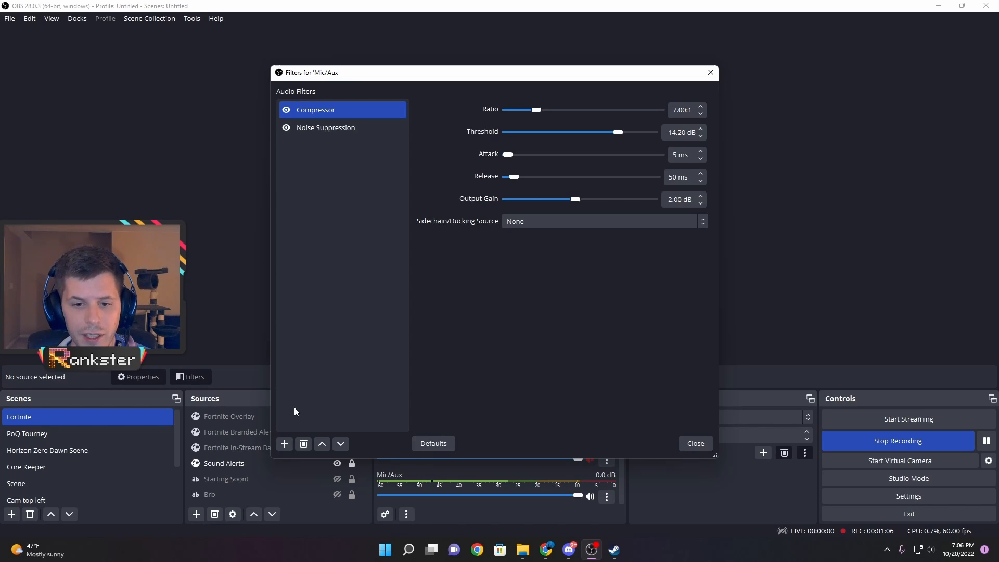
# Step: Select the Noise Suppression filter in the Mic/Aux audio filters list
pyautogui.click(284, 443)
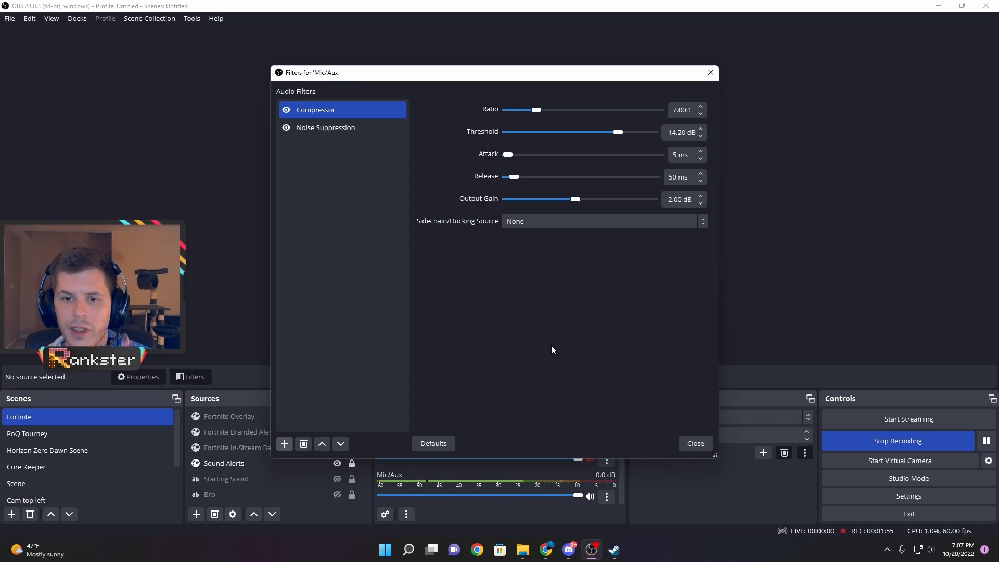
pyautogui.moveTo(599, 350)
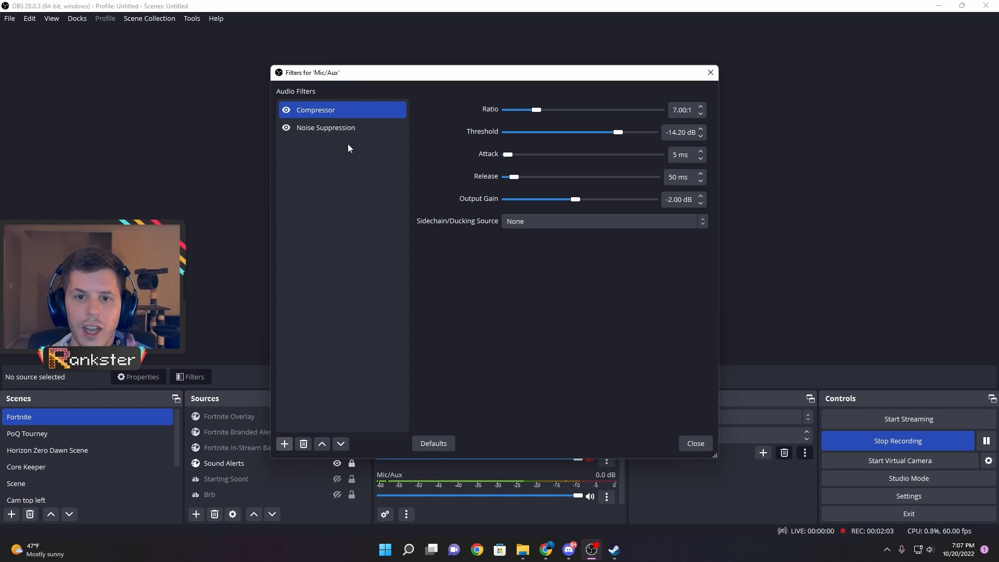
pyautogui.click(326, 127)
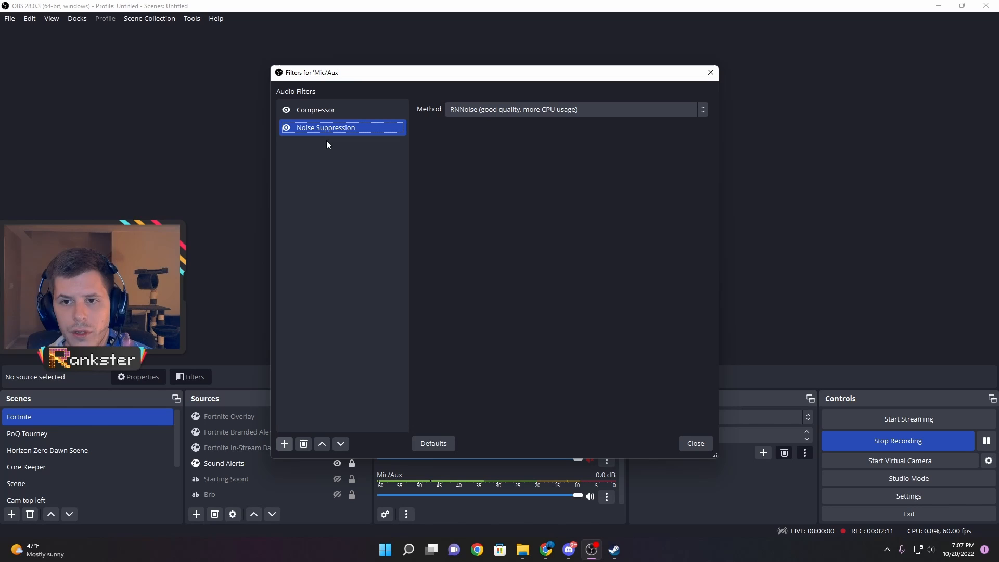
# Step: Keep RNNoise as the suppression method and close the Mic/Aux filters window
pyautogui.click(573, 109)
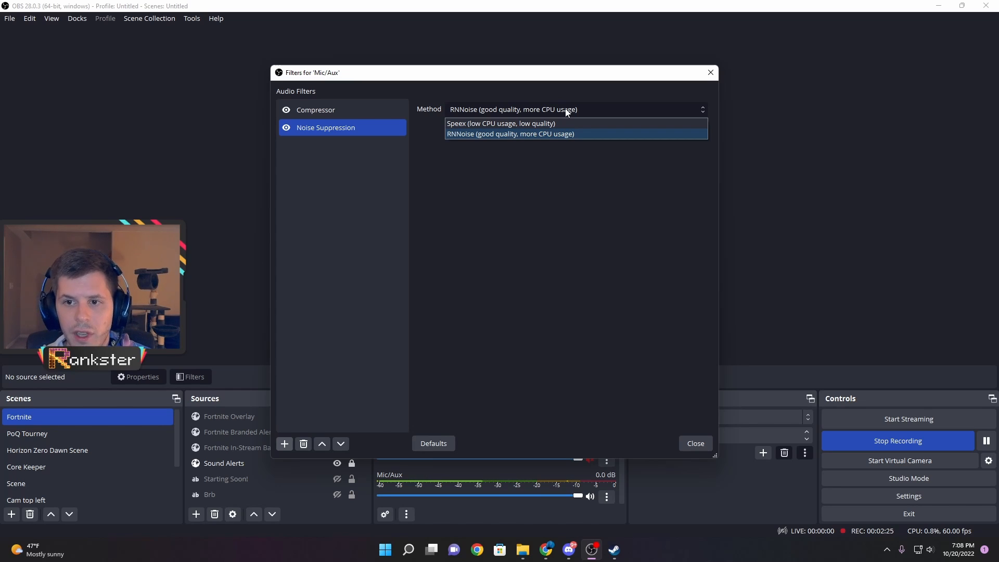
pyautogui.moveTo(545, 124)
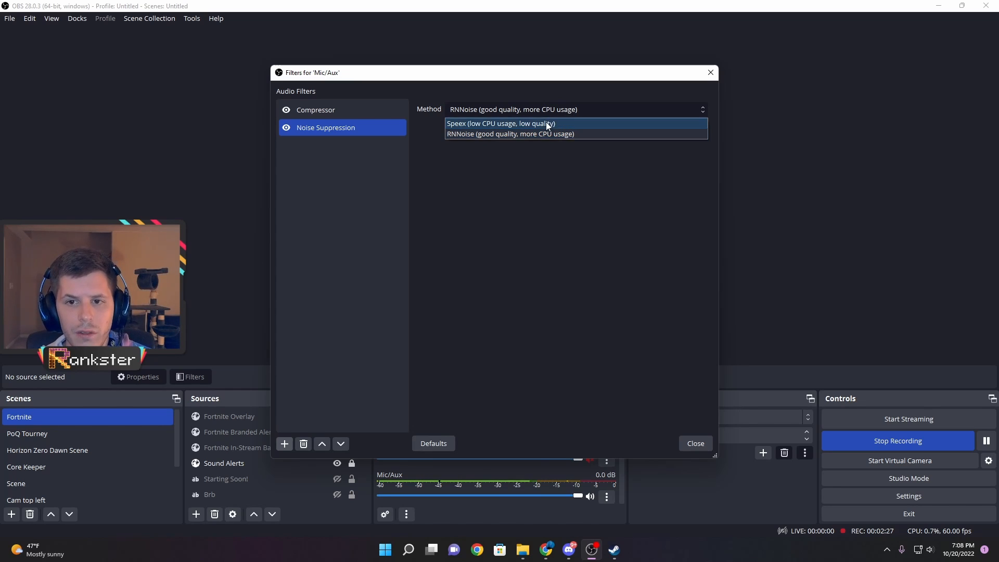
pyautogui.click(510, 134)
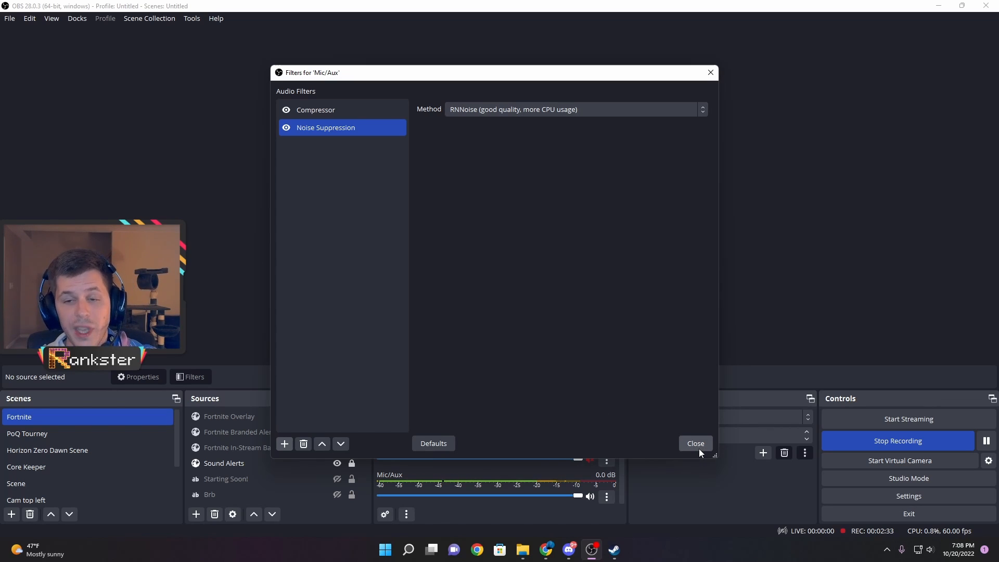
pyautogui.click(694, 443)
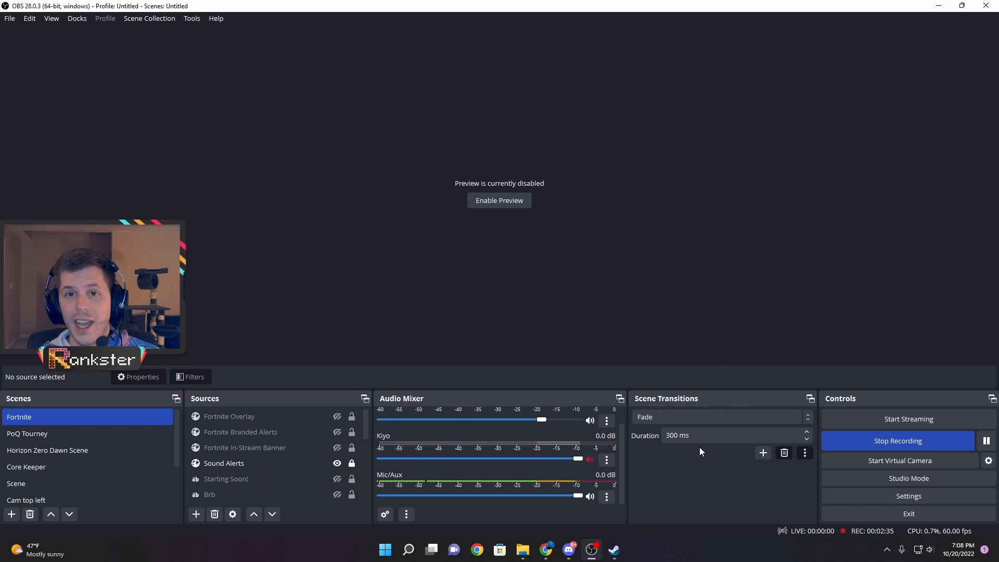